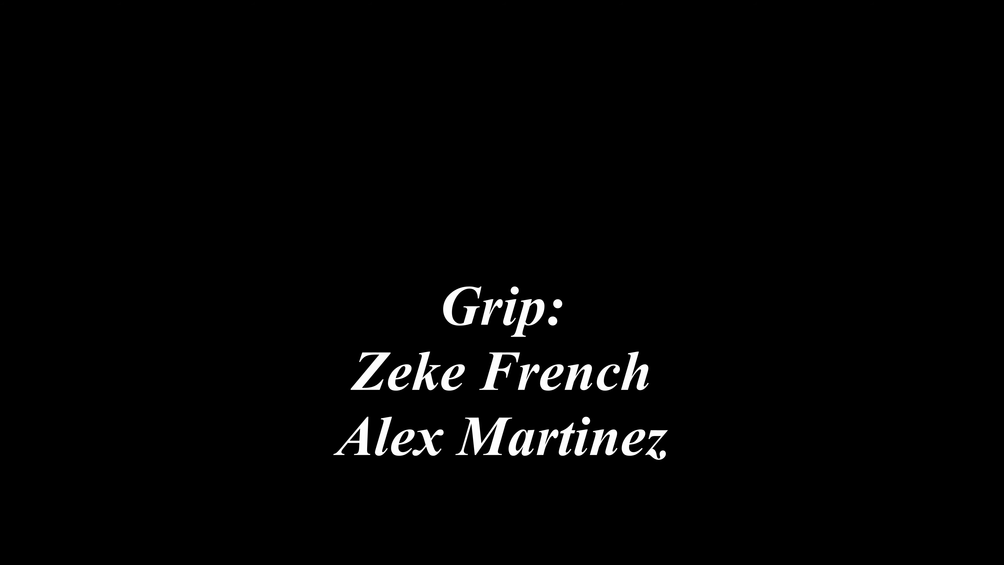
scroll("up", 3)
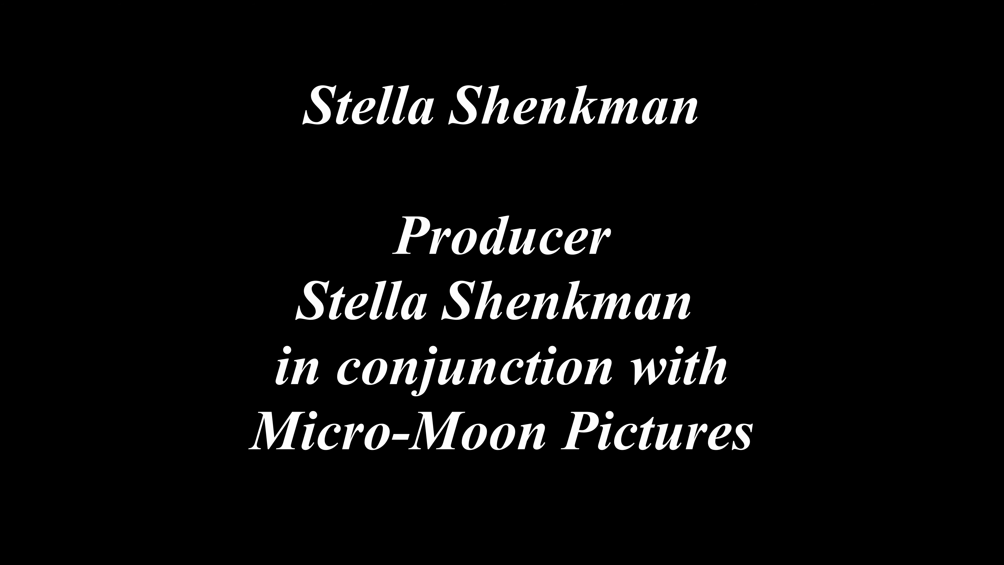
scroll("up", 3)
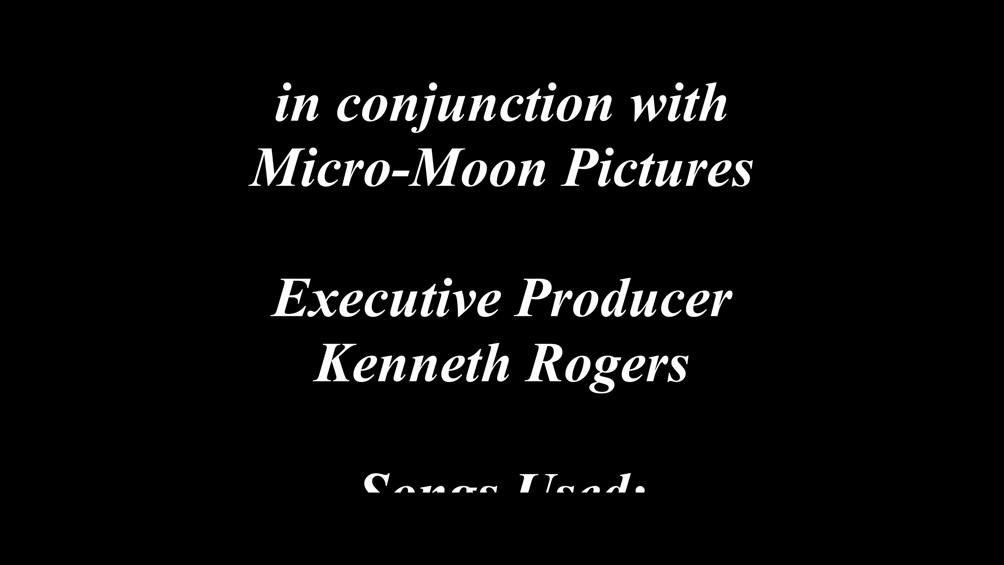